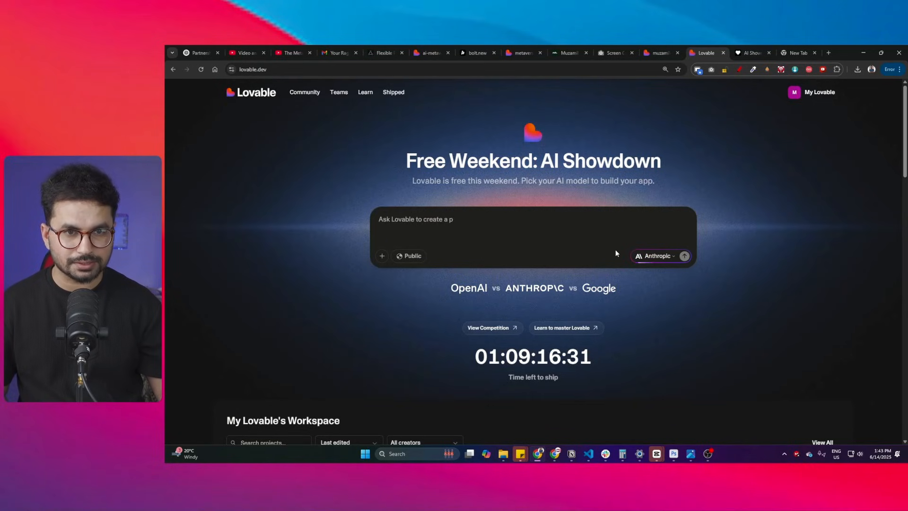
- Submit the prompt for a modern, SEO-optimized premium Car Storage website, creating the kensington-car-haven project
{"action": "left_click", "coordinate": [657, 256]}
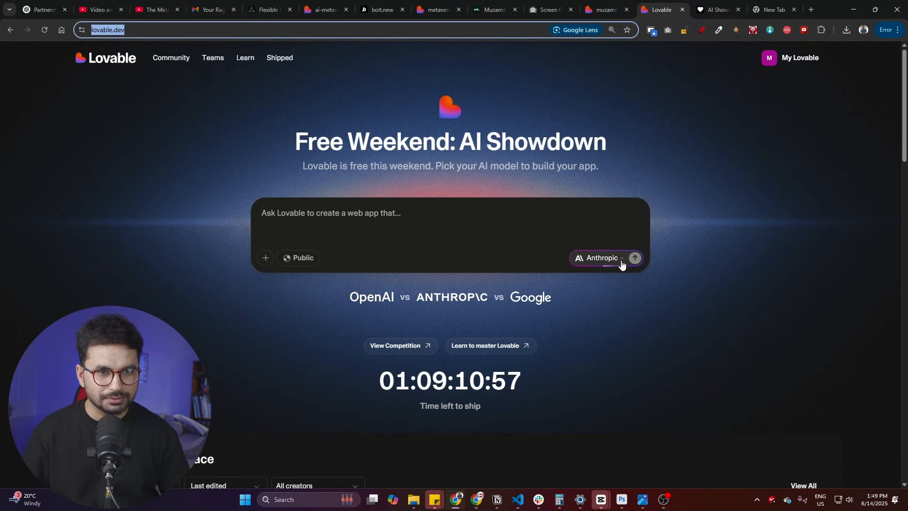
{"action": "left_click", "coordinate": [603, 258]}
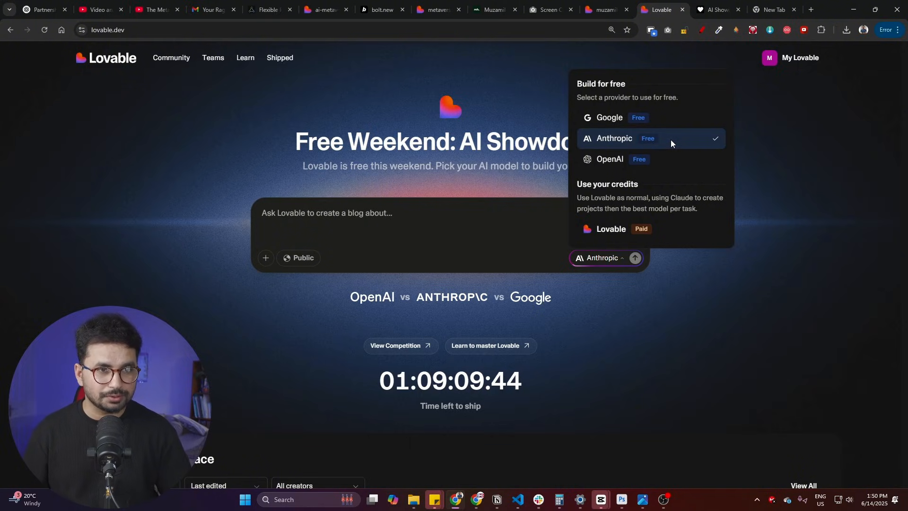
{"action": "mouse_move", "coordinate": [628, 120]}
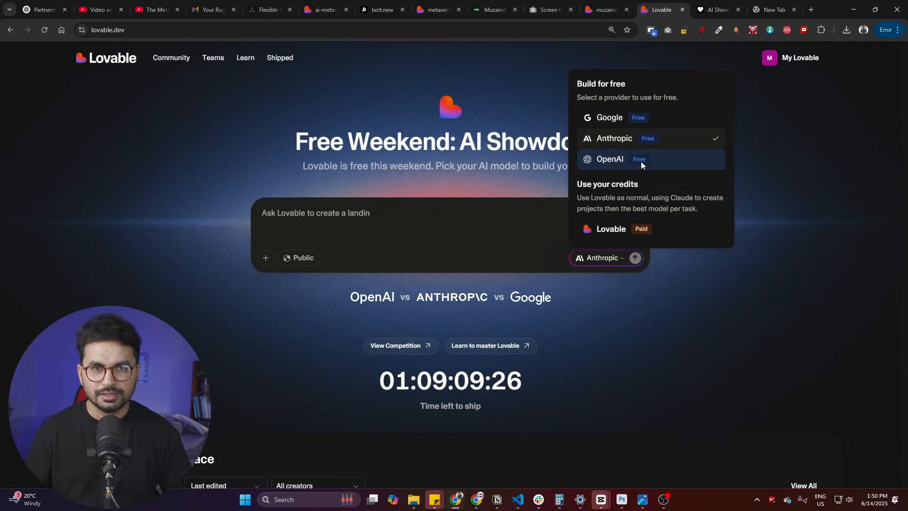
{"action": "mouse_move", "coordinate": [629, 118]}
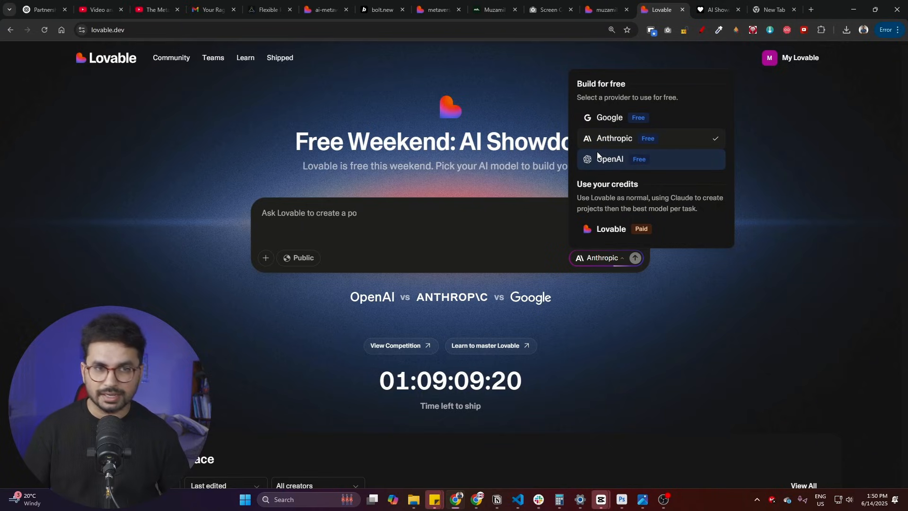
{"action": "mouse_move", "coordinate": [611, 166]}
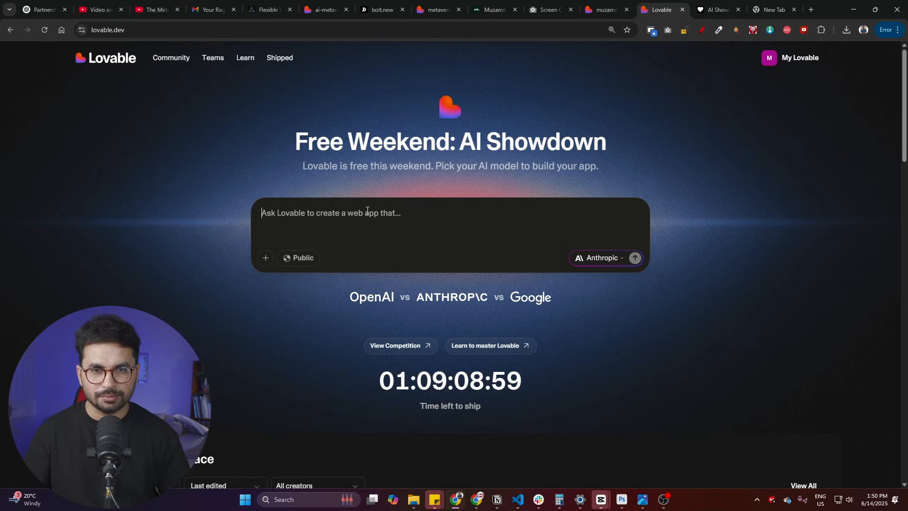
{"action": "type", "text": "Create a modern, professional, and SEO-optimized business website for a premium Car Storage company based in Kensington, London."}
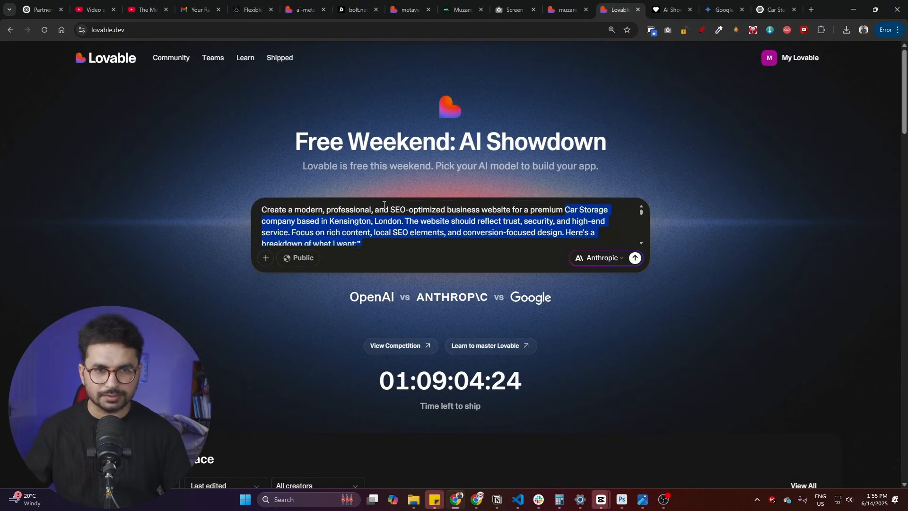
{"action": "left_click", "coordinate": [601, 257]}
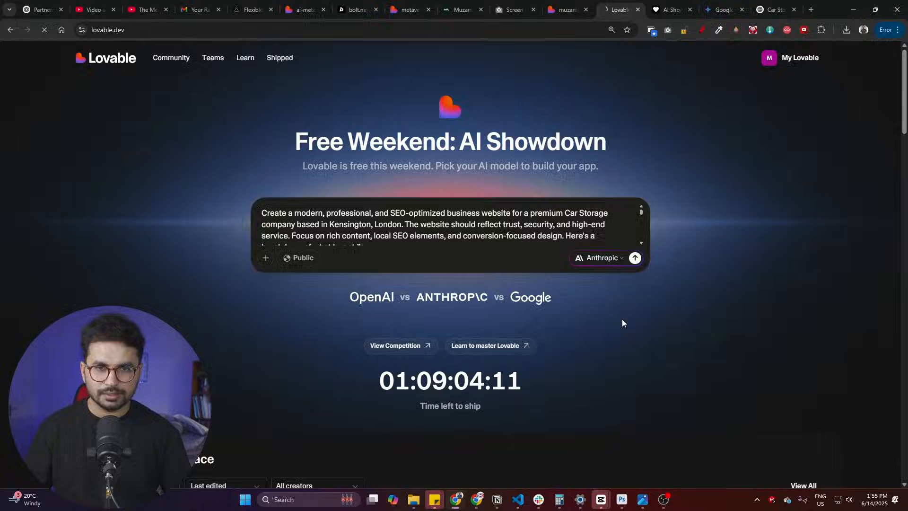
{"action": "left_click", "coordinate": [635, 257]}
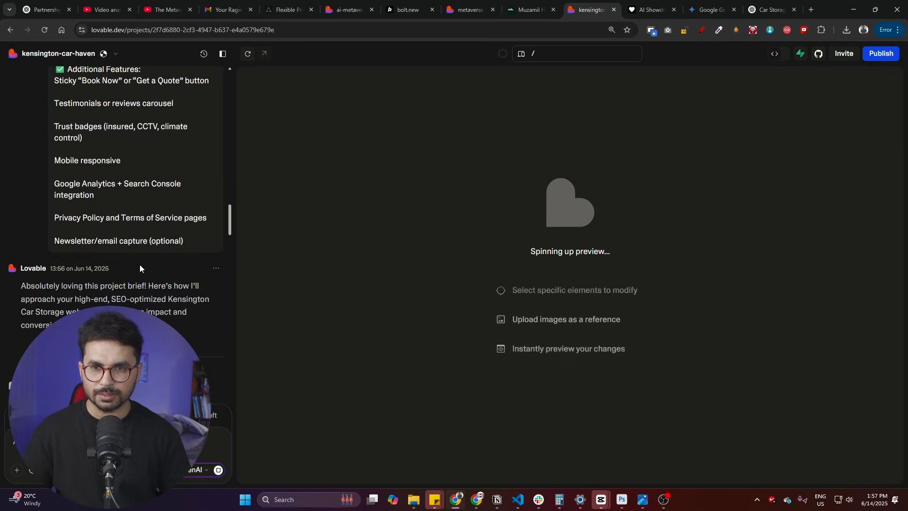
- Review the generated project's build error and send the Hero image property error to the AI to fix
{"action": "scroll", "scroll_direction": "down", "scroll_amount": 3}
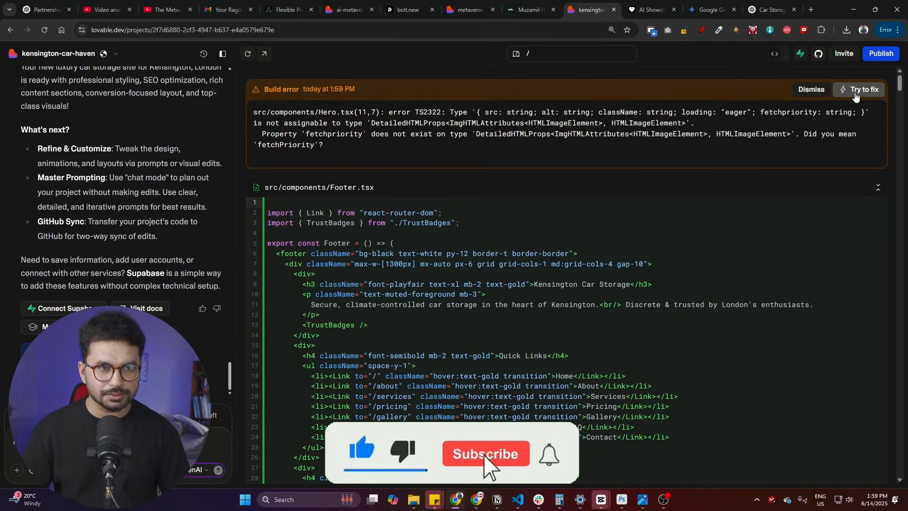
{"action": "left_click", "coordinate": [811, 89]}
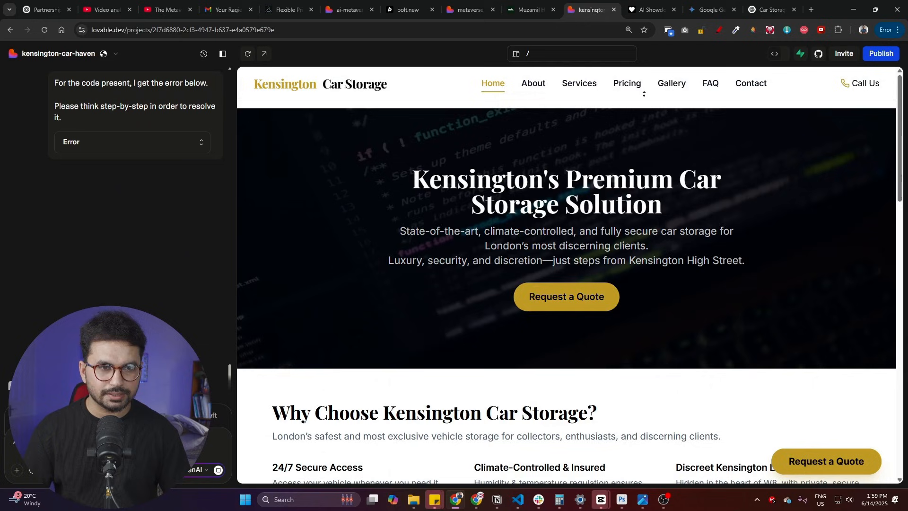
- Preview the About, Services, Pricing, FAQ and Contact pages, then return to Home
{"action": "scroll", "scroll_direction": "up", "scroll_amount": 3}
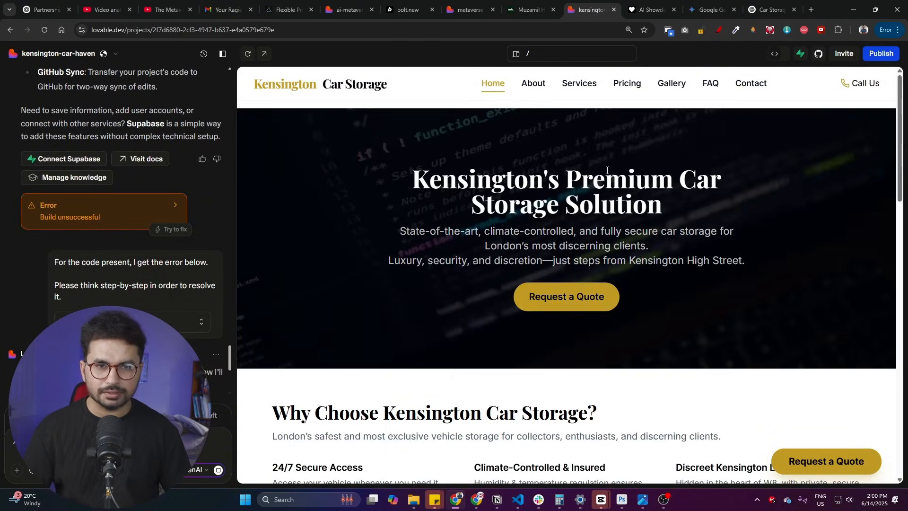
{"action": "mouse_move", "coordinate": [596, 156]}
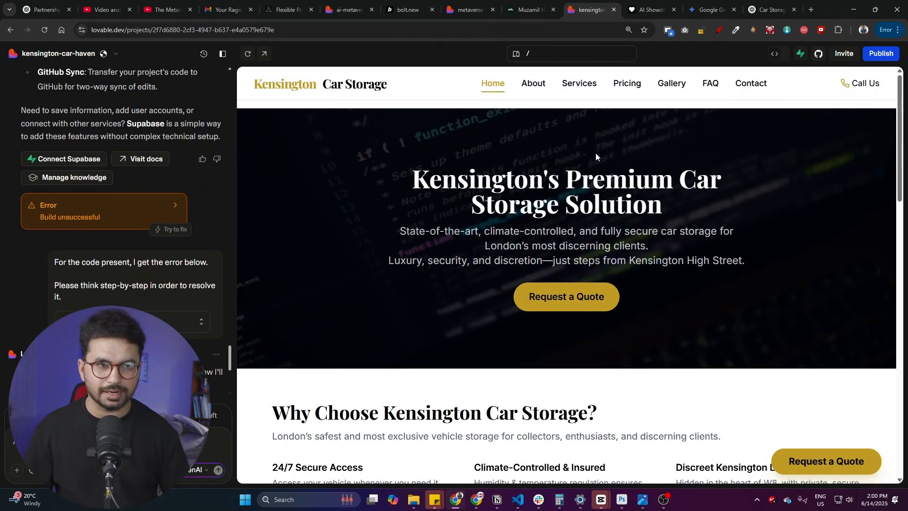
{"action": "left_click", "coordinate": [532, 84]}
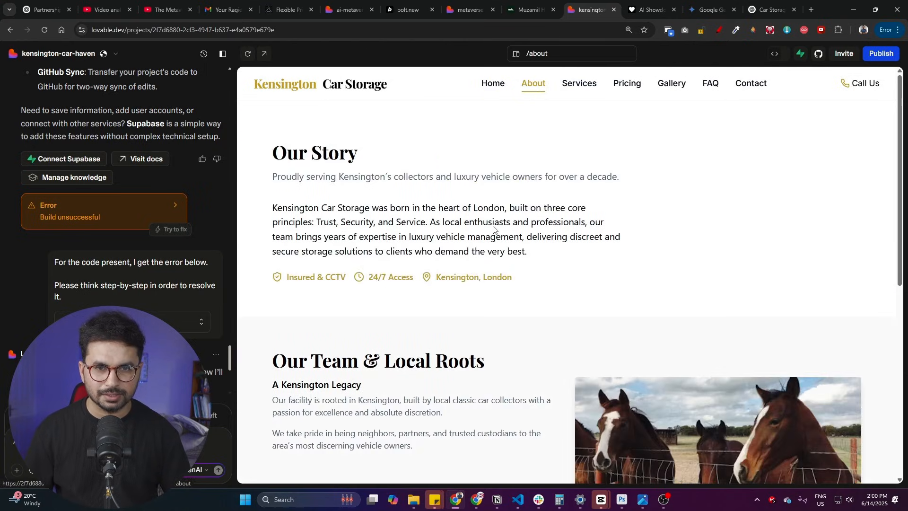
{"action": "left_click", "coordinate": [577, 83]}
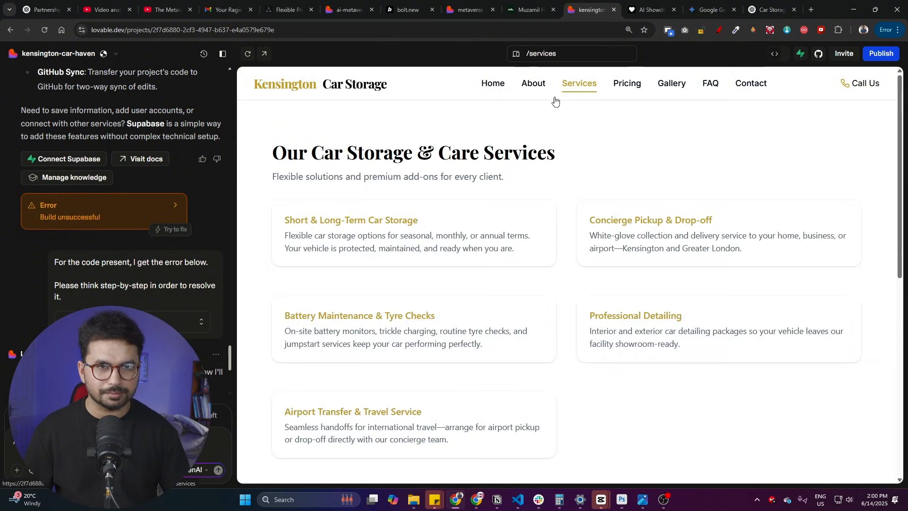
{"action": "scroll", "scroll_direction": "down", "scroll_amount": 3}
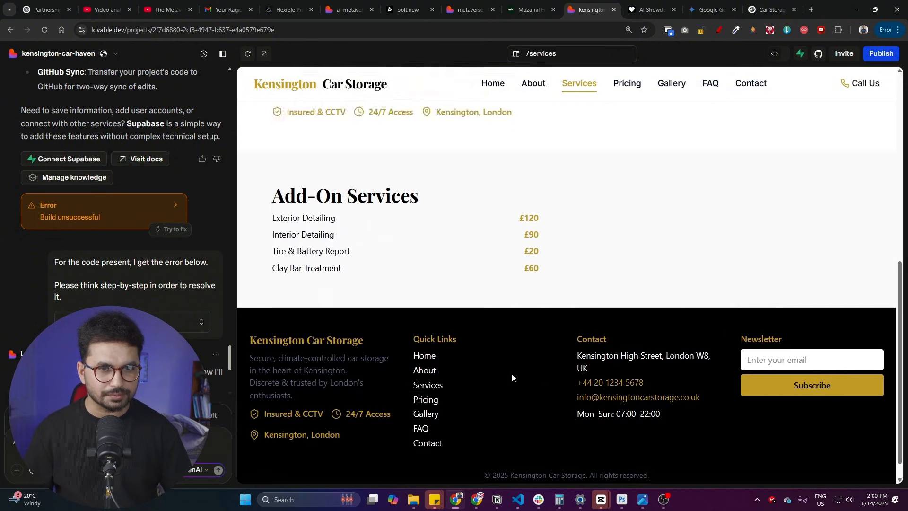
{"action": "left_click", "coordinate": [626, 83]}
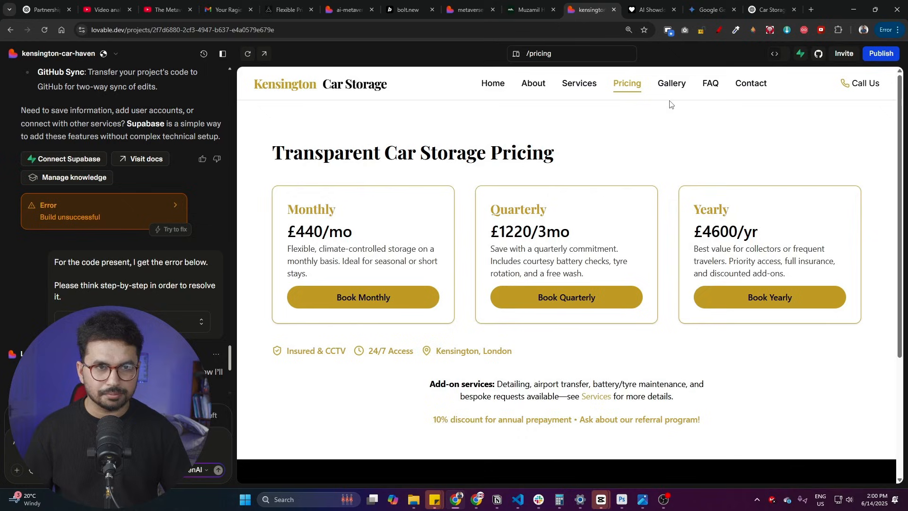
{"action": "left_click", "coordinate": [708, 83]}
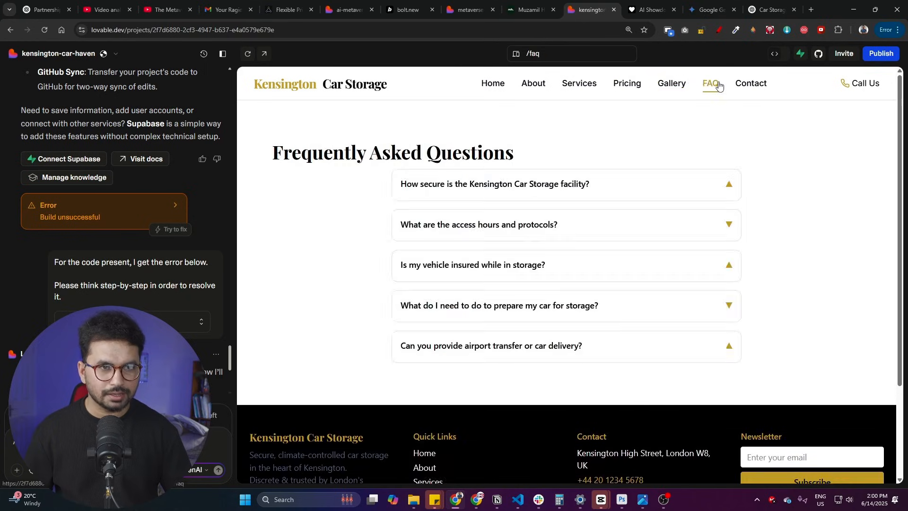
{"action": "left_click", "coordinate": [750, 83]}
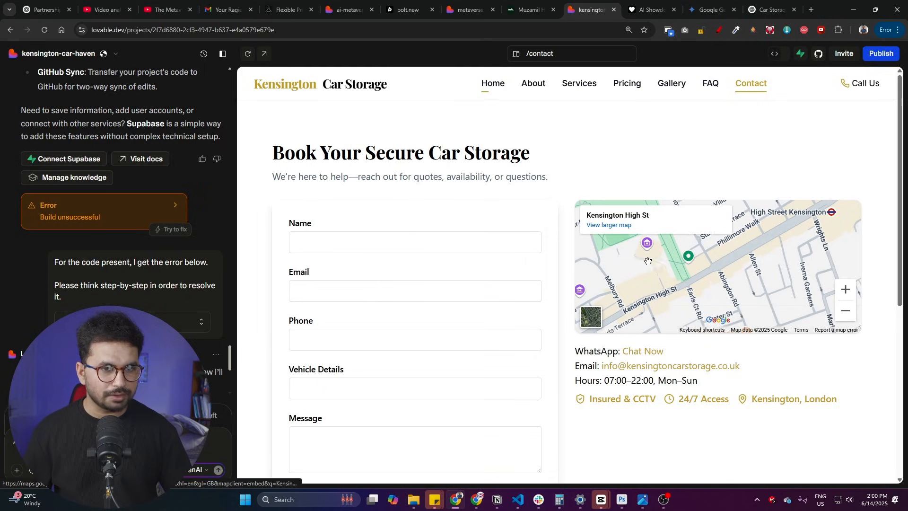
{"action": "left_click", "coordinate": [492, 83]}
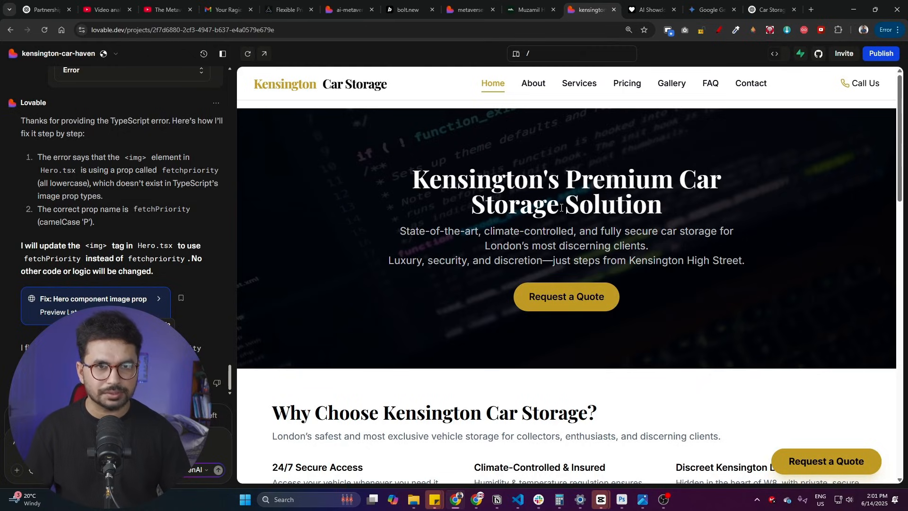
{"action": "mouse_move", "coordinate": [566, 296]}
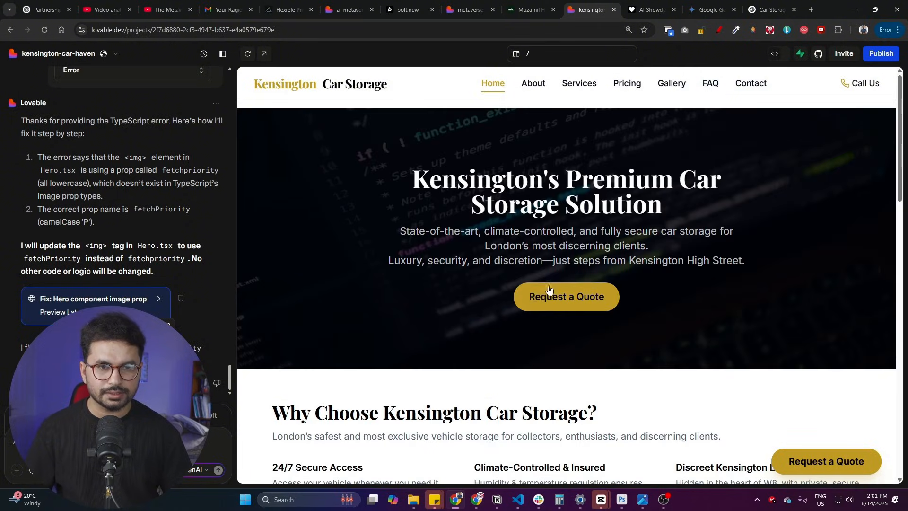
- Confirm the quote request leads to Contact, revisit About and return to Home
{"action": "left_click", "coordinate": [749, 83]}
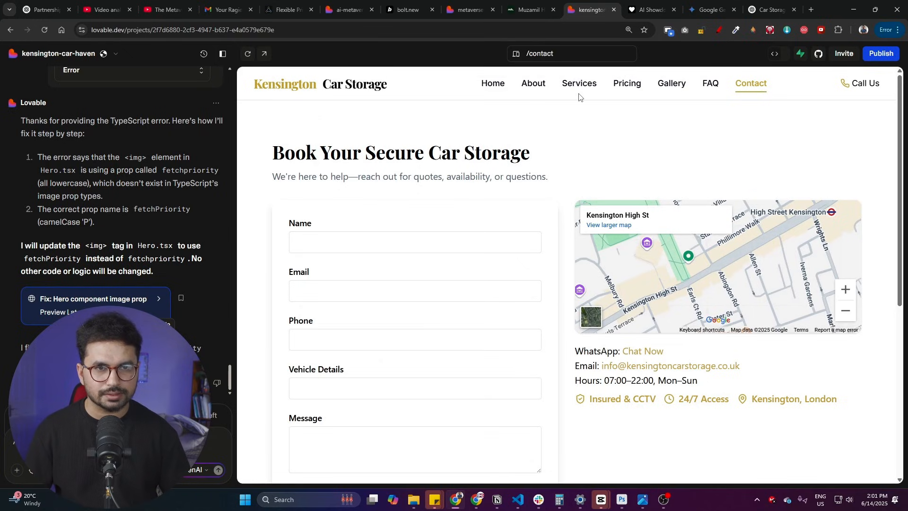
{"action": "left_click", "coordinate": [533, 83]}
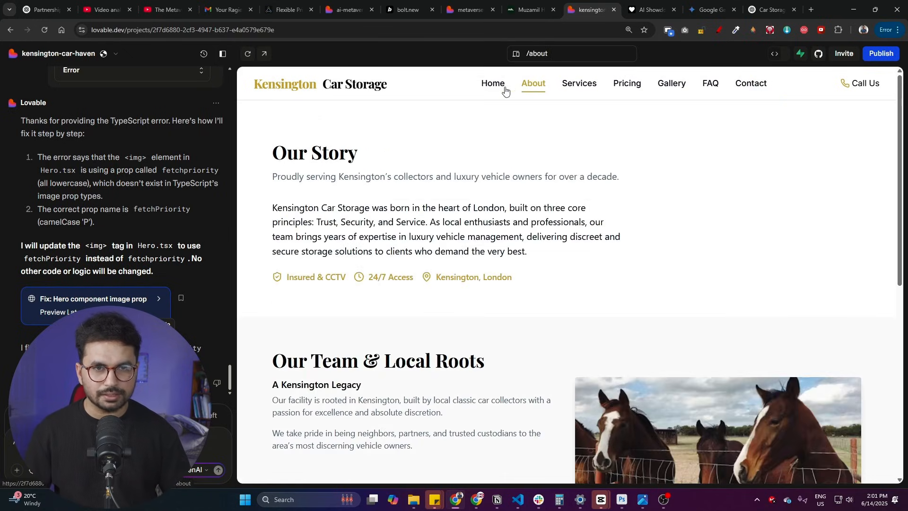
{"action": "left_click", "coordinate": [490, 83]}
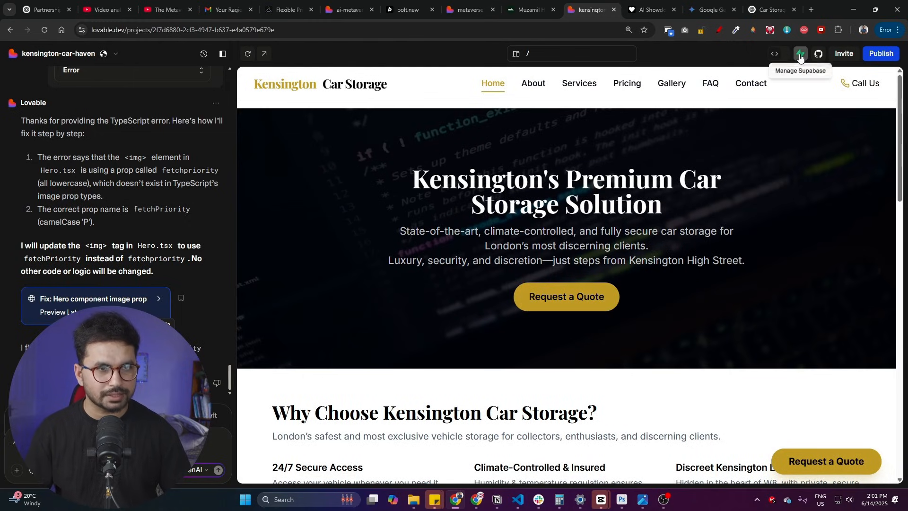
- Show the Supabase integration settings with the project not yet connected
{"action": "left_click", "coordinate": [800, 53]}
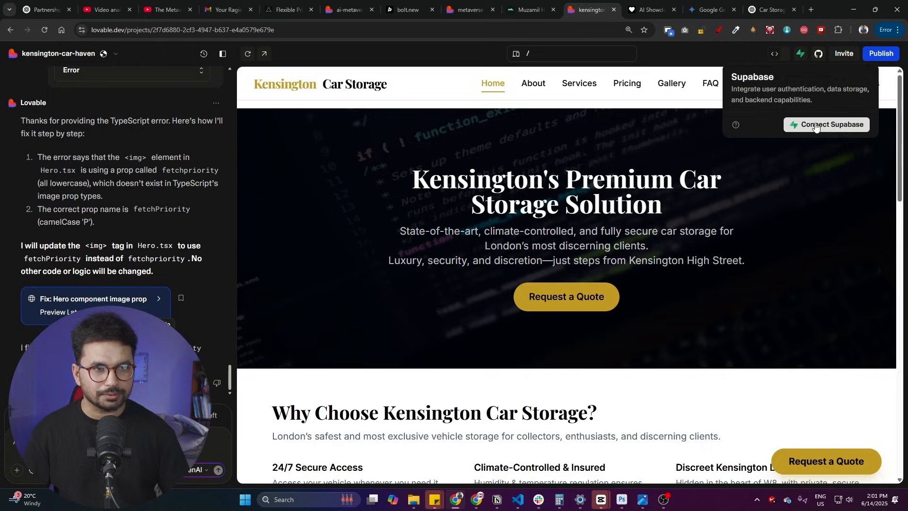
{"action": "left_click", "coordinate": [827, 125]}
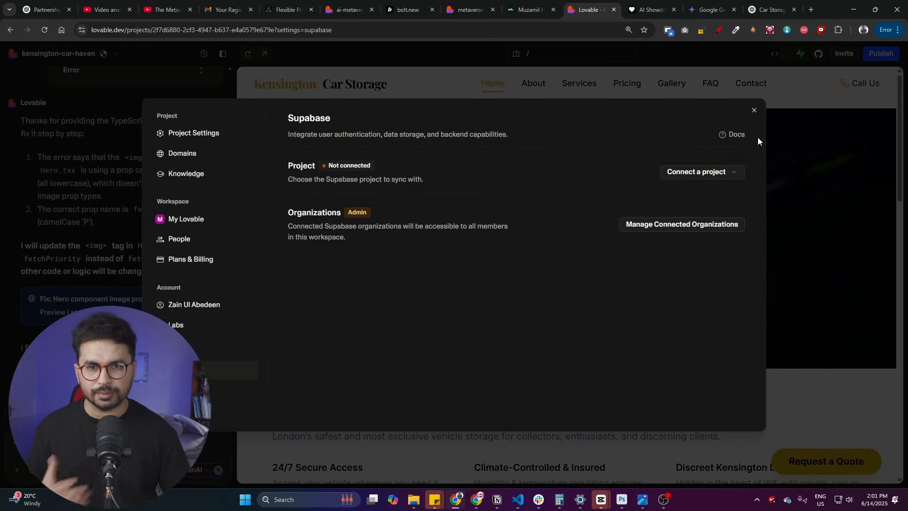
{"action": "mouse_move", "coordinate": [777, 80]}
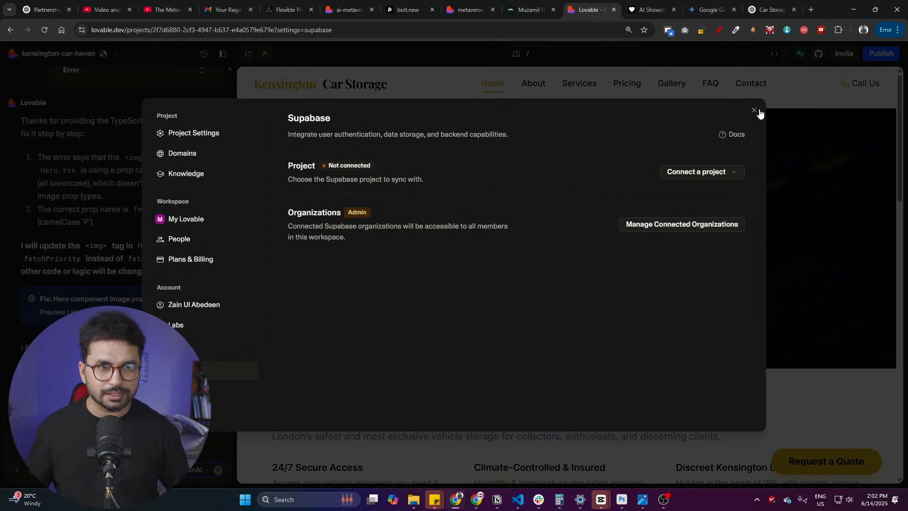
{"action": "mouse_move", "coordinate": [754, 112]}
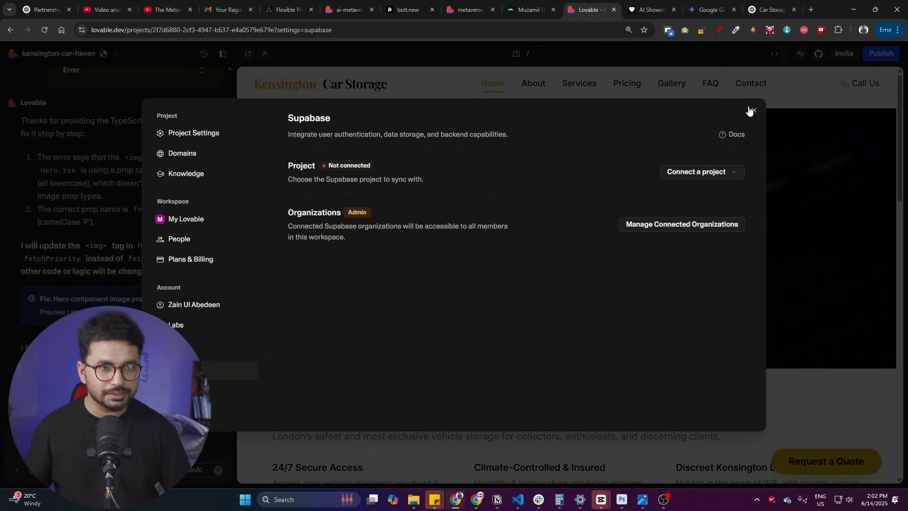